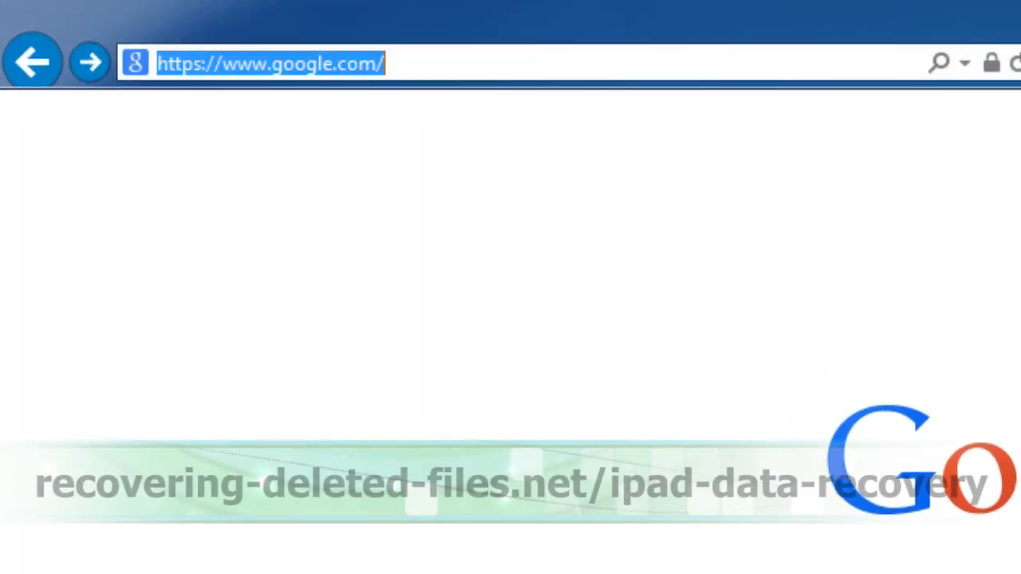
Visit recovering-deleted-files.net and follow the iPad recovery article's download link to Dr.Fone for iOS
type("recovering-deleted-files.net/ipad-data-recovery")
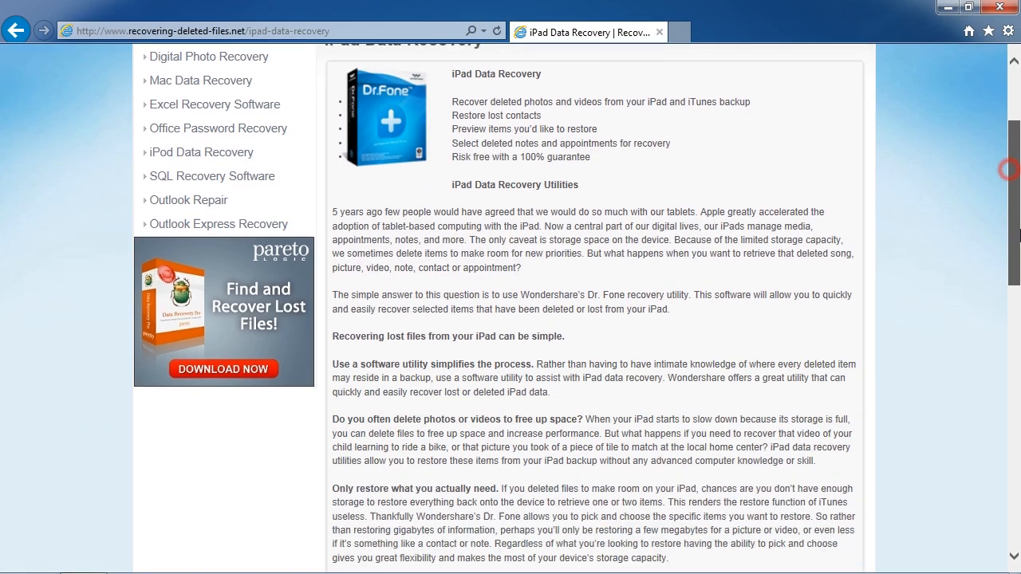
scroll("down", 3)
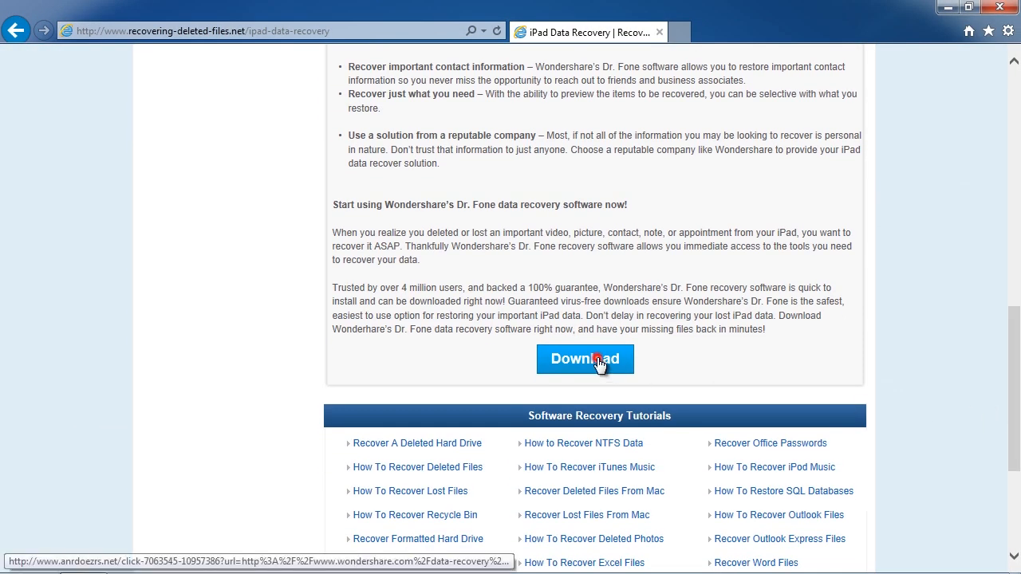
left_click(585, 359)
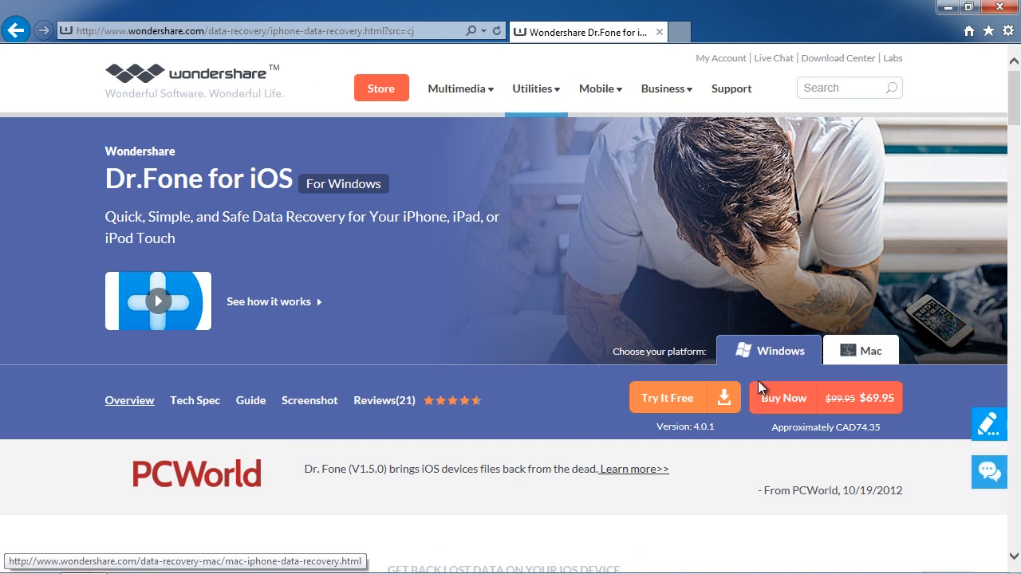
Download the Dr.Fone for iOS free trial and run the installer
left_click(687, 398)
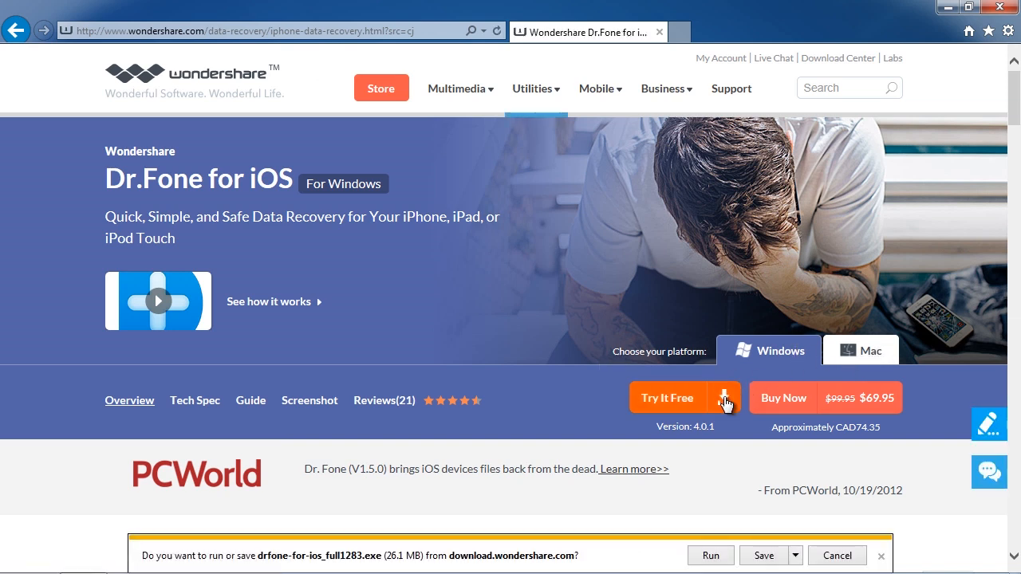
left_click(715, 556)
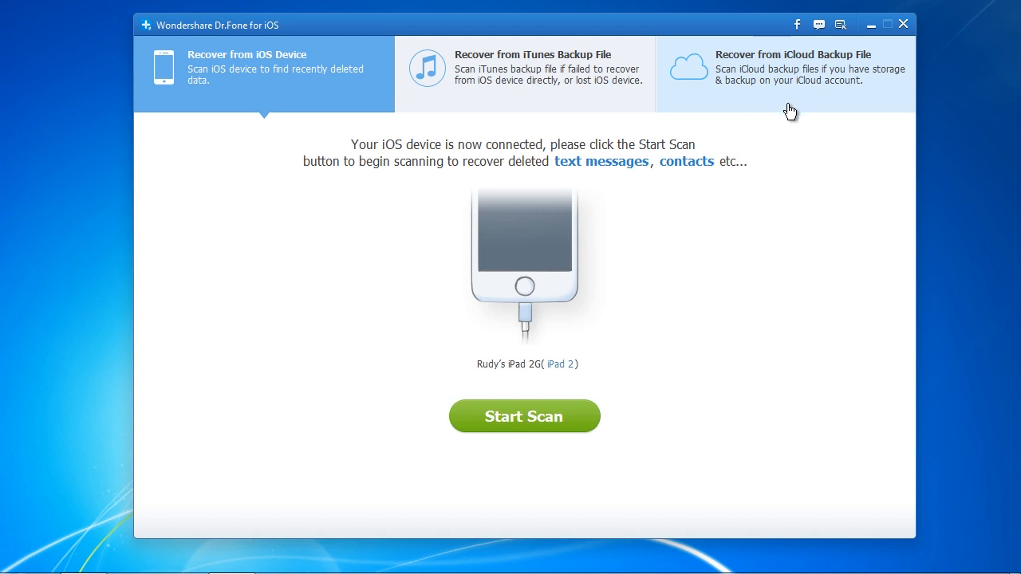
mouse_move(805, 158)
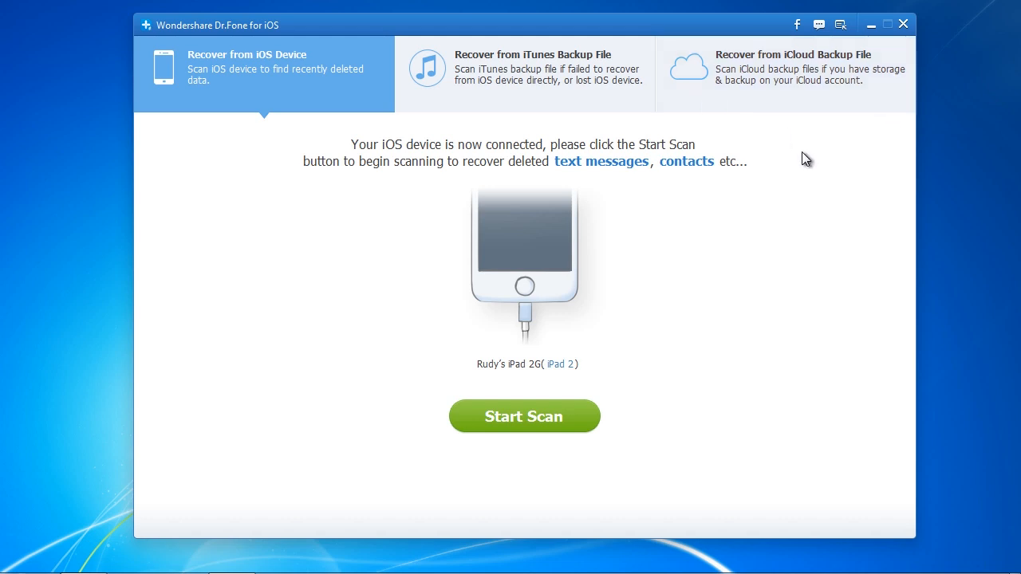
Switch Dr.Fone to the 'Recover from iCloud Backup File' mode
left_click(785, 72)
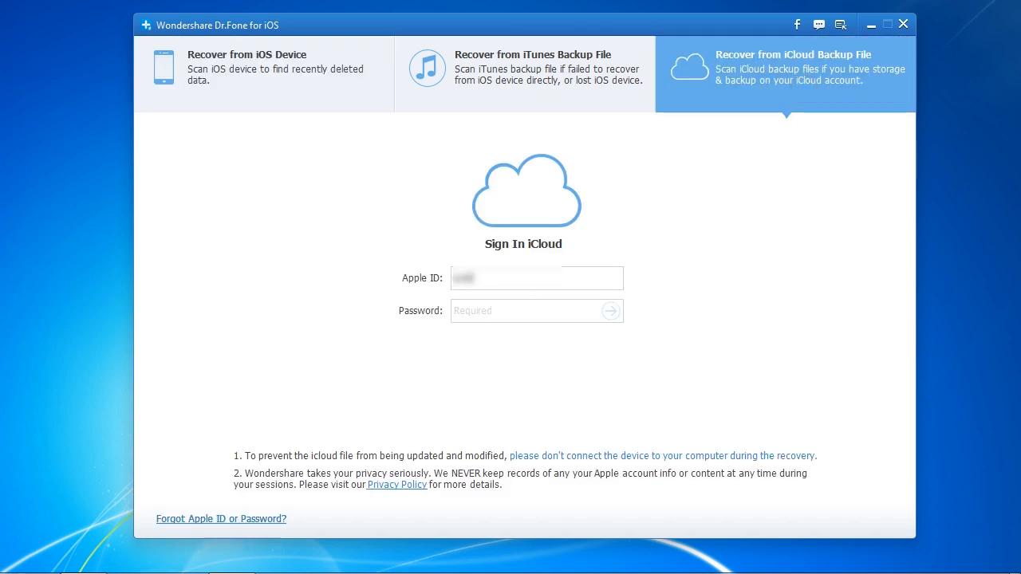
Sign in to iCloud and download the iPad 2 backup dated 02-25-2014
left_click(617, 311)
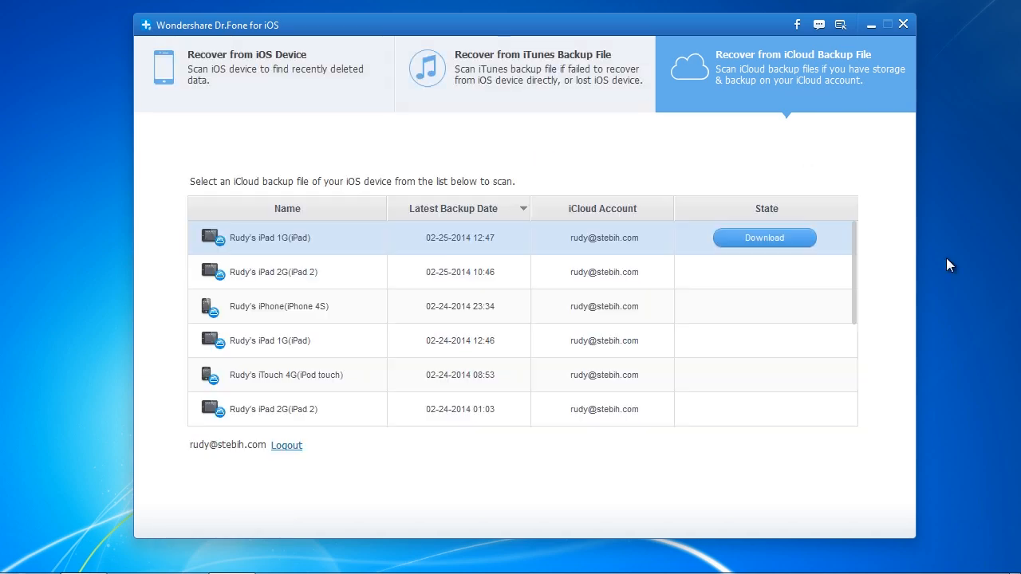
left_click(763, 271)
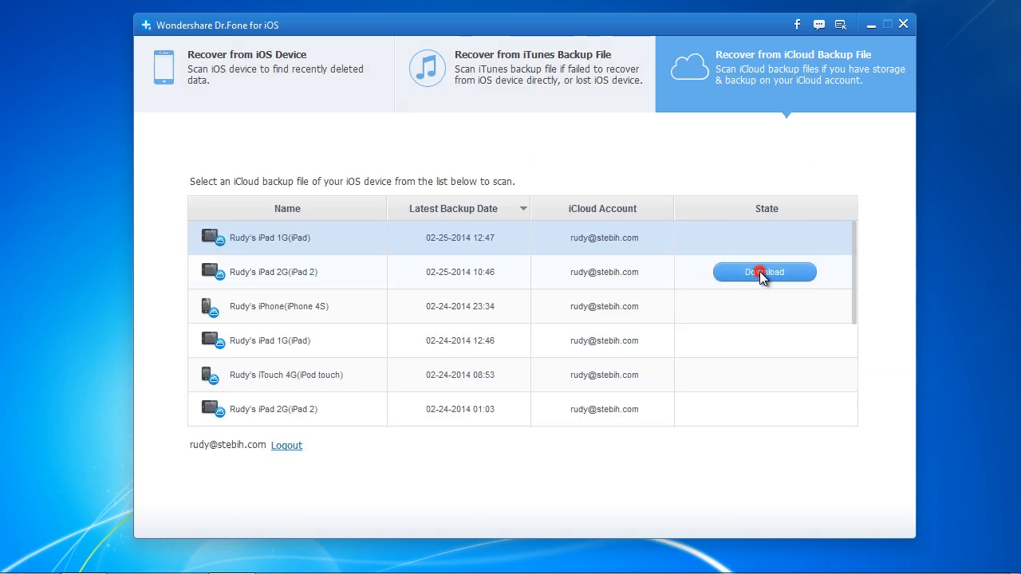
left_click(765, 272)
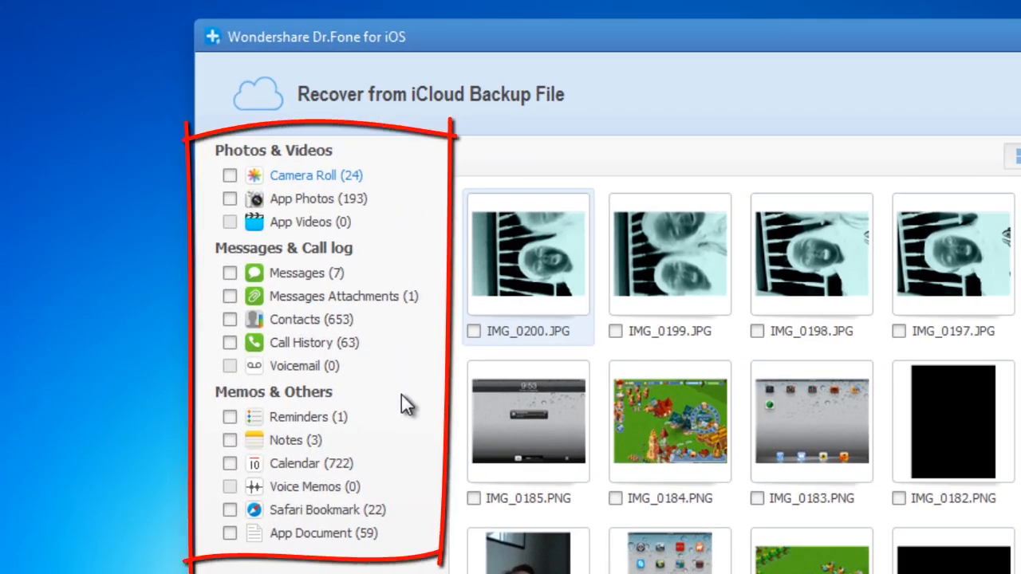
mouse_move(400, 313)
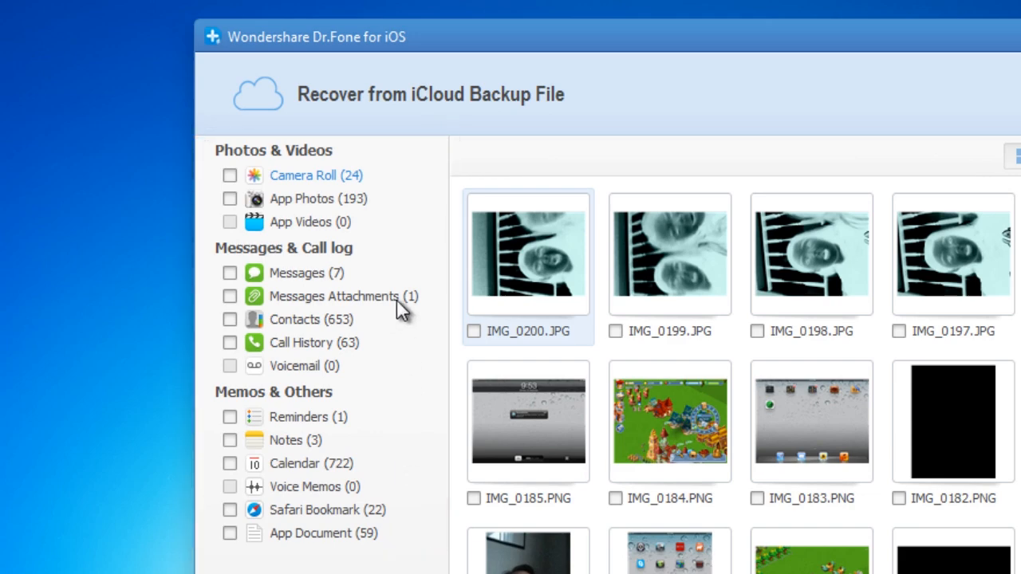
Mark only IMG_0008.JPG in the backup's Camera Roll for recovery
left_click(157, 119)
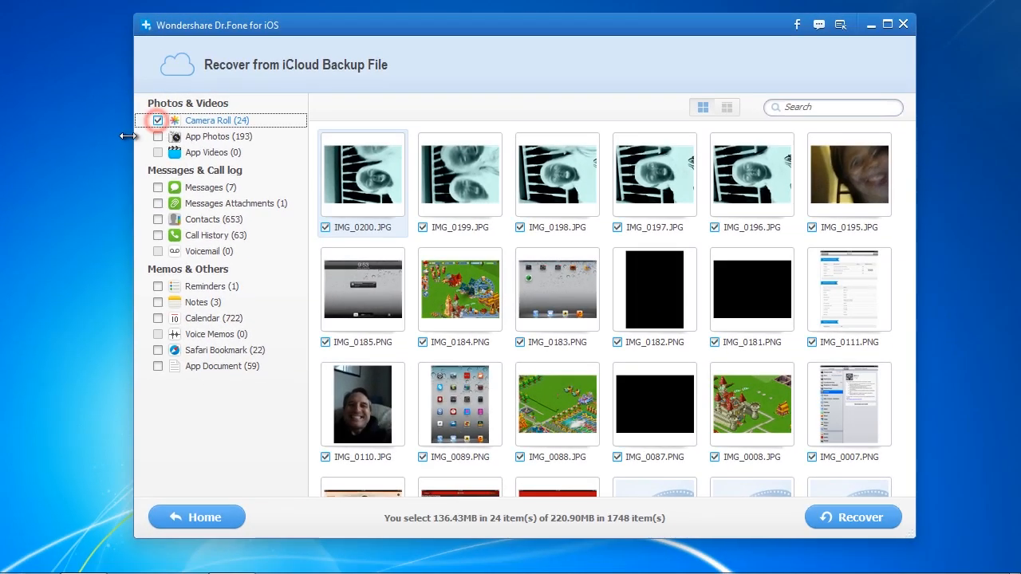
left_click(157, 120)
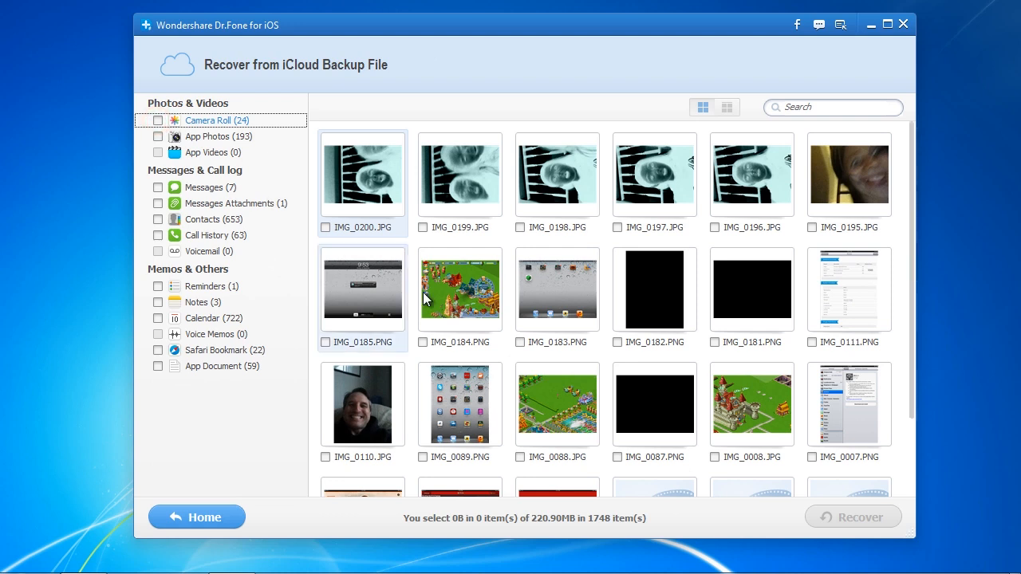
left_click(716, 458)
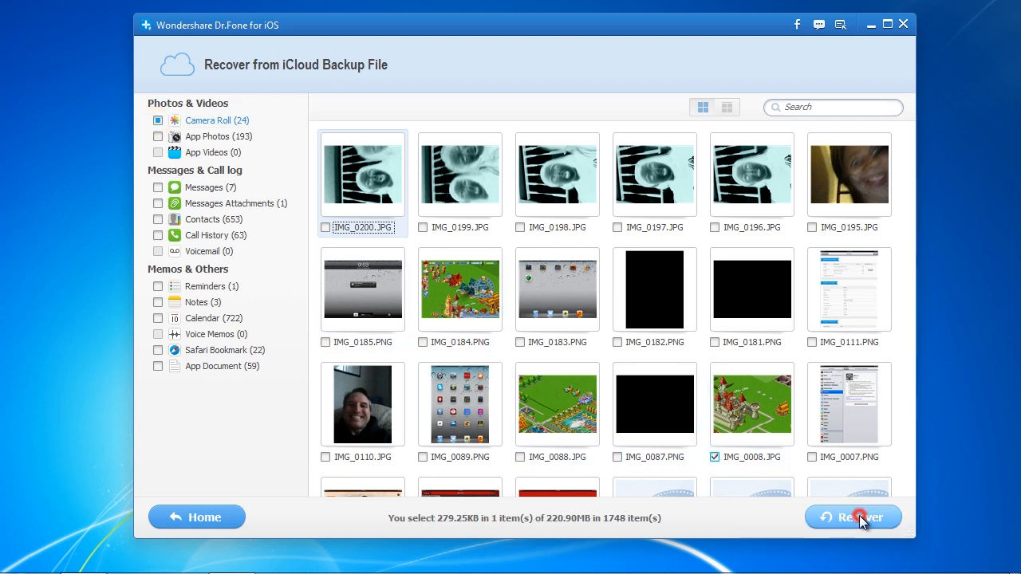
Recover the photo to Documents and open the resulting Camera Roll folder
left_click(853, 517)
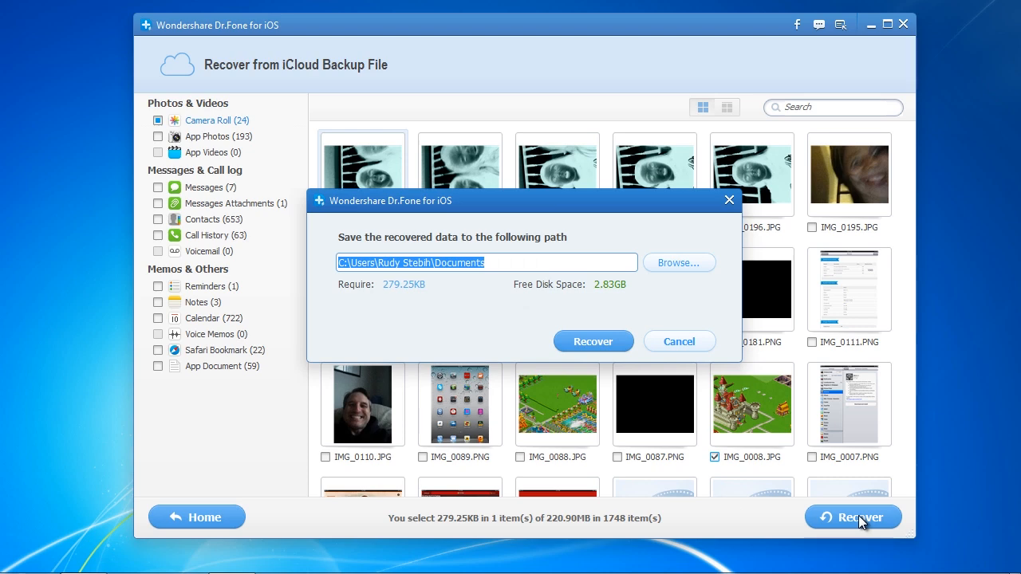
left_click(593, 342)
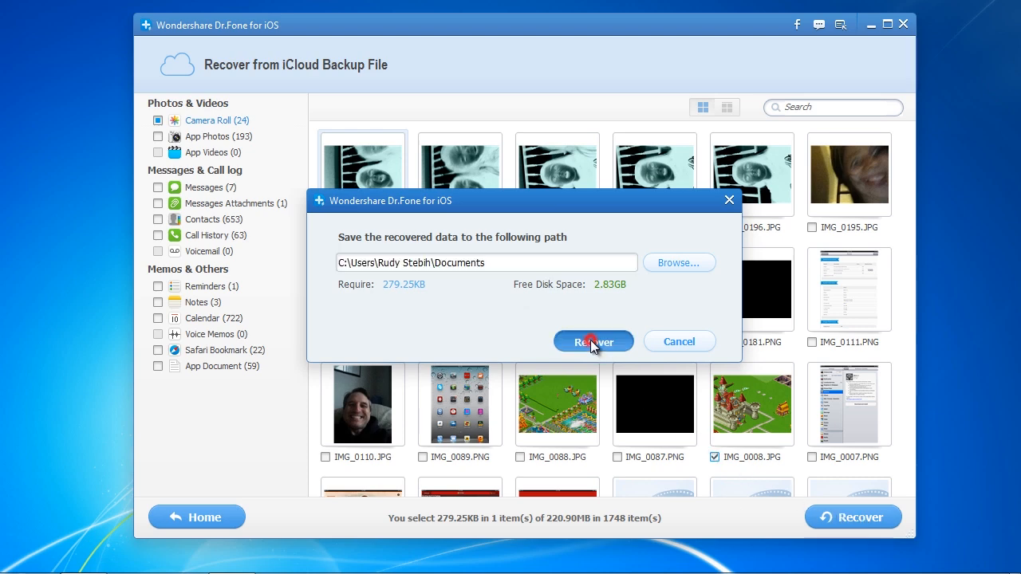
left_click(594, 341)
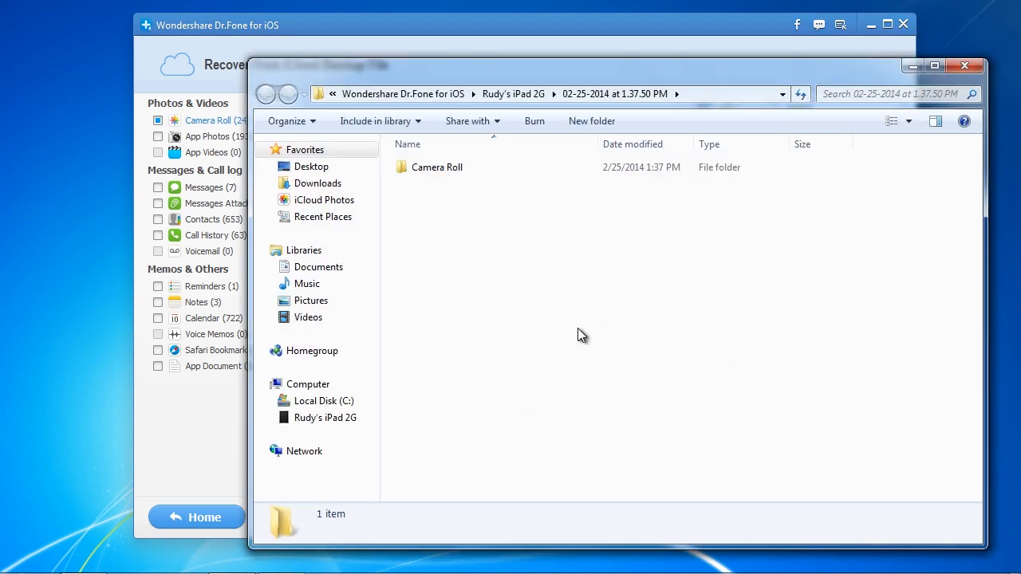
double_click(436, 167)
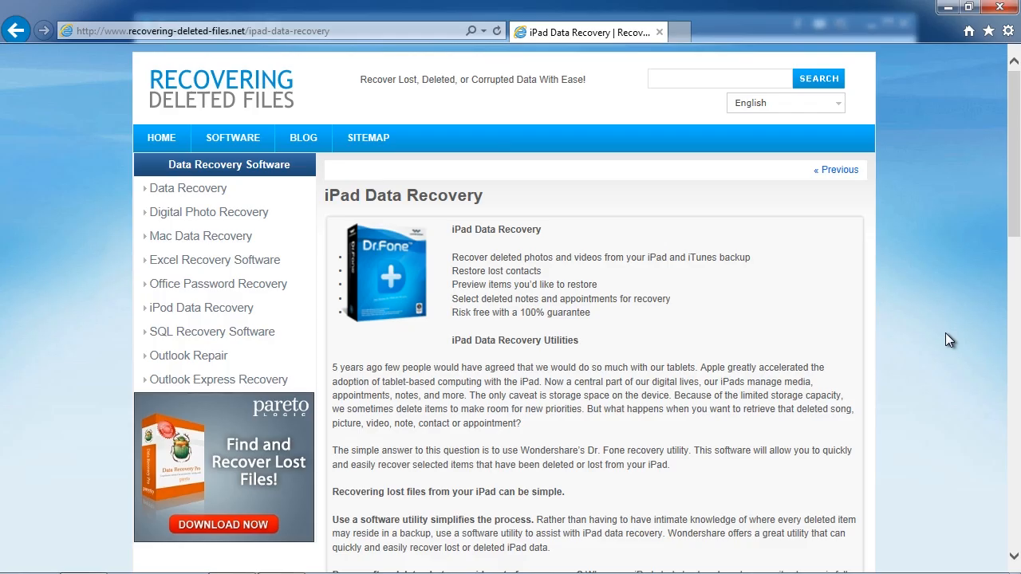
mouse_move(953, 315)
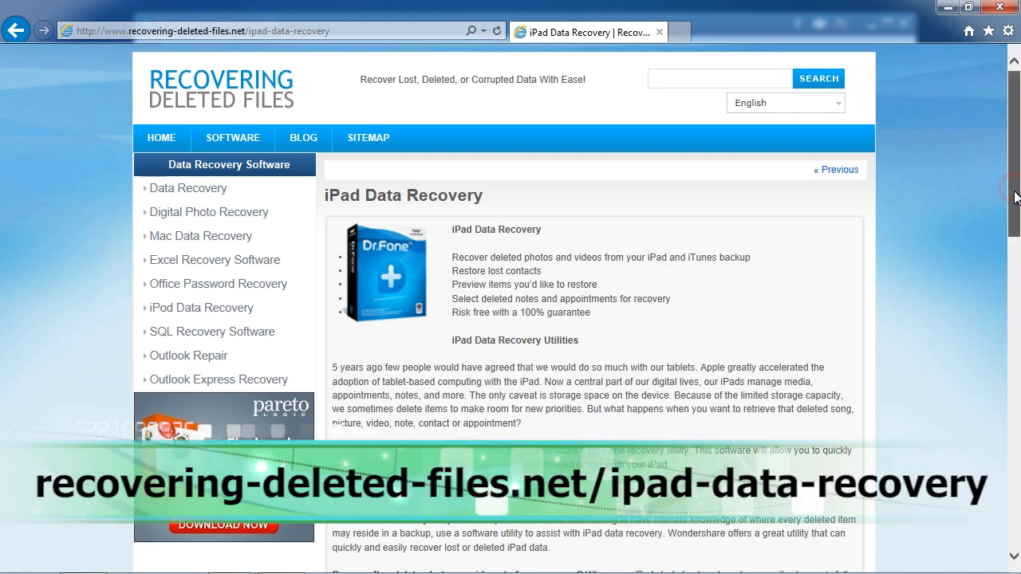
scroll("down", 3)
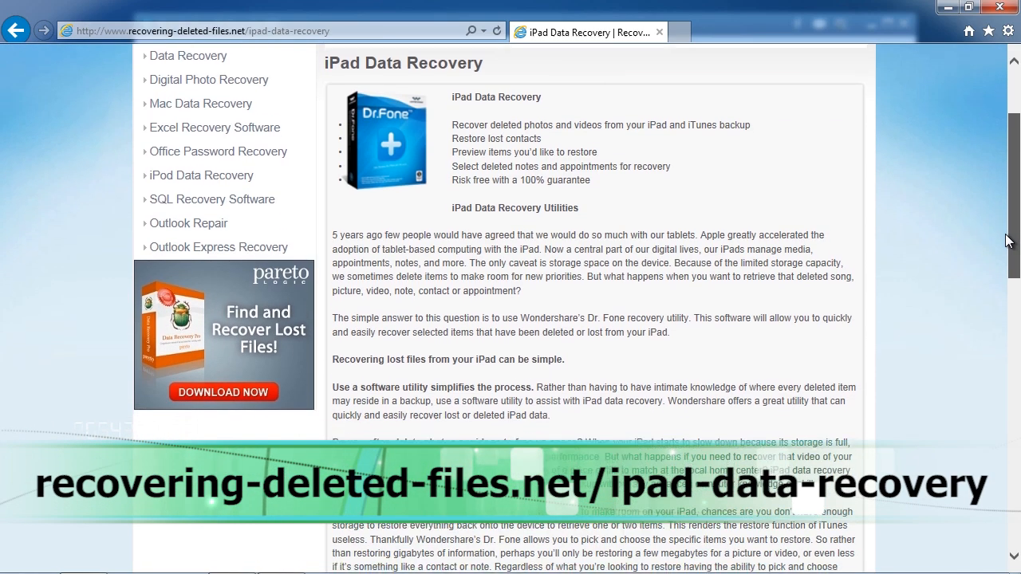
scroll("down", 3)
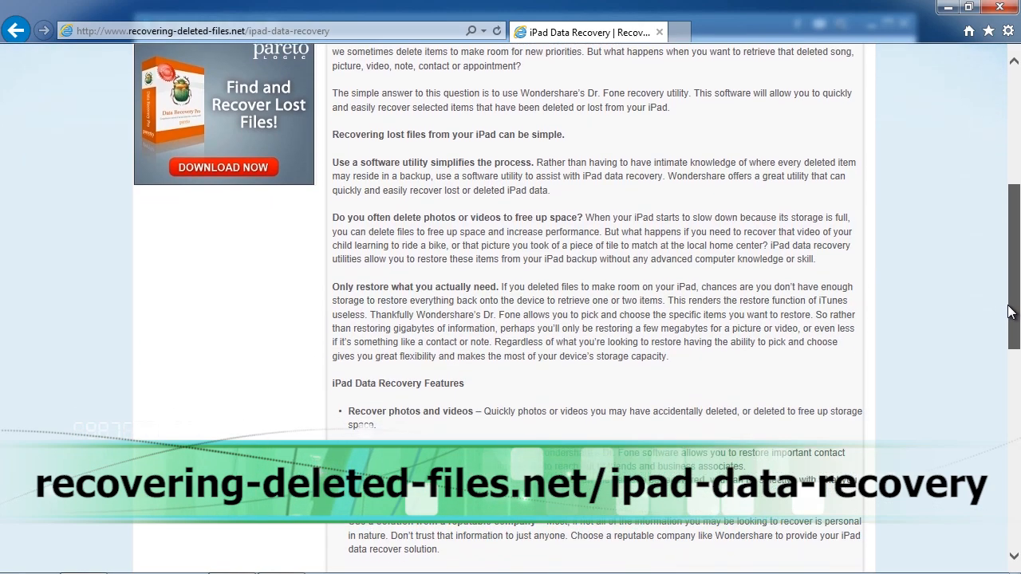
scroll("down", 3)
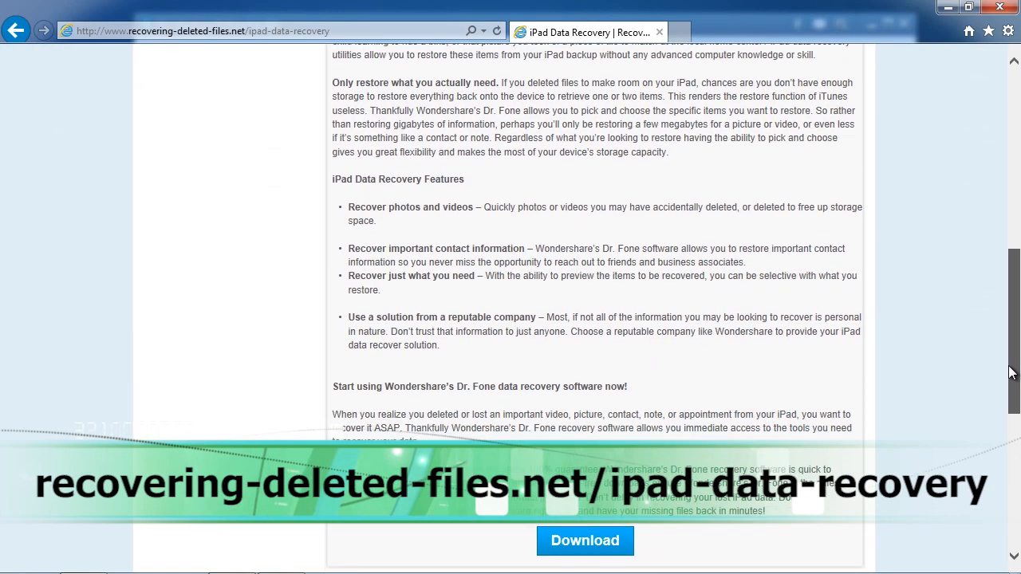